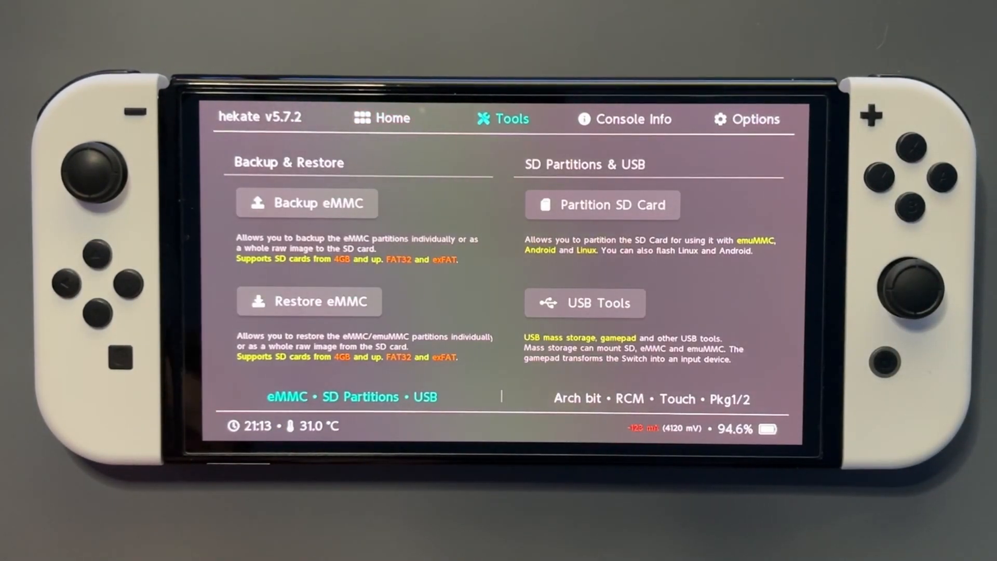
- Start the eMMC BOOT0 & BOOT1 backup from hekate's Backup eMMC options
click(286, 210)
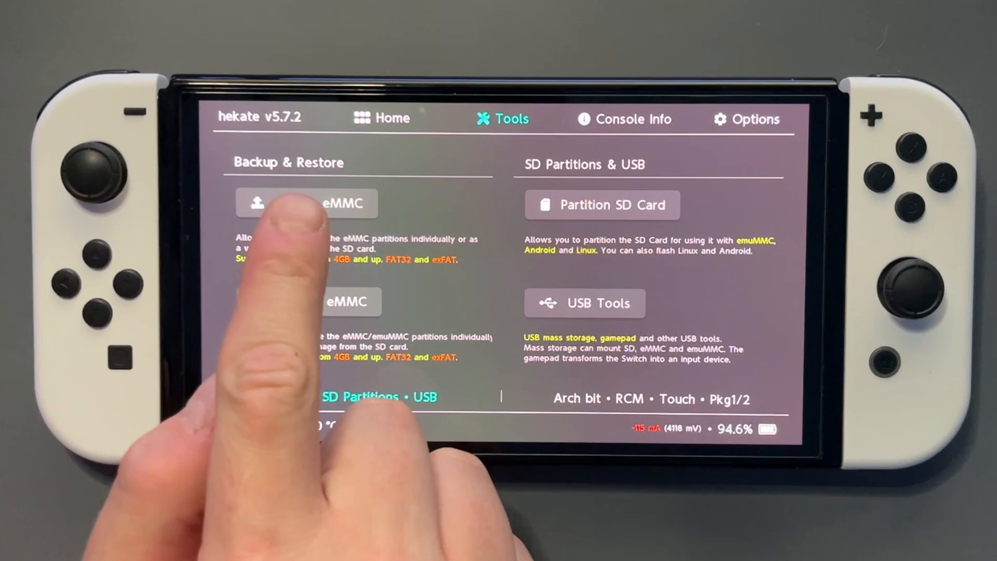
click(315, 204)
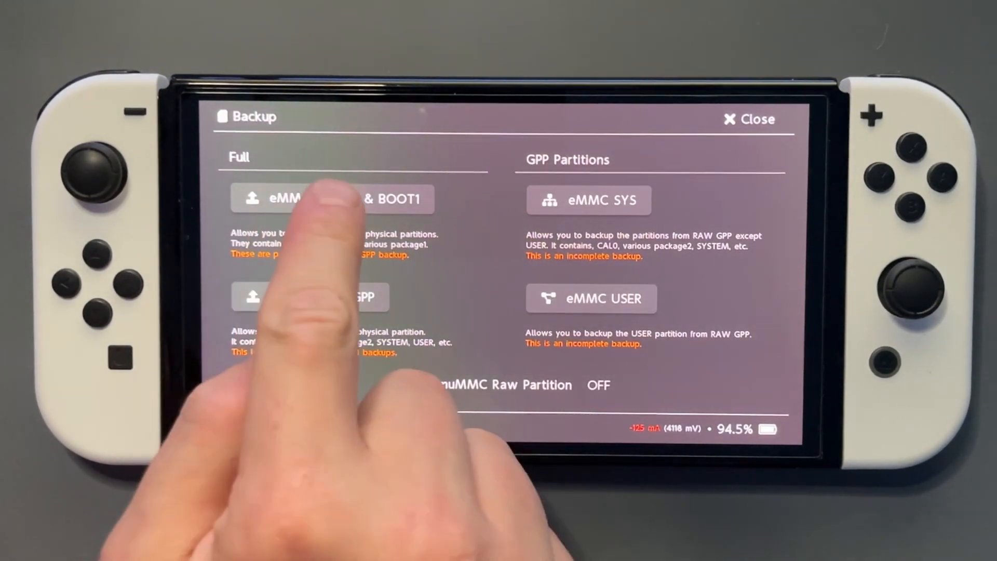
click(330, 198)
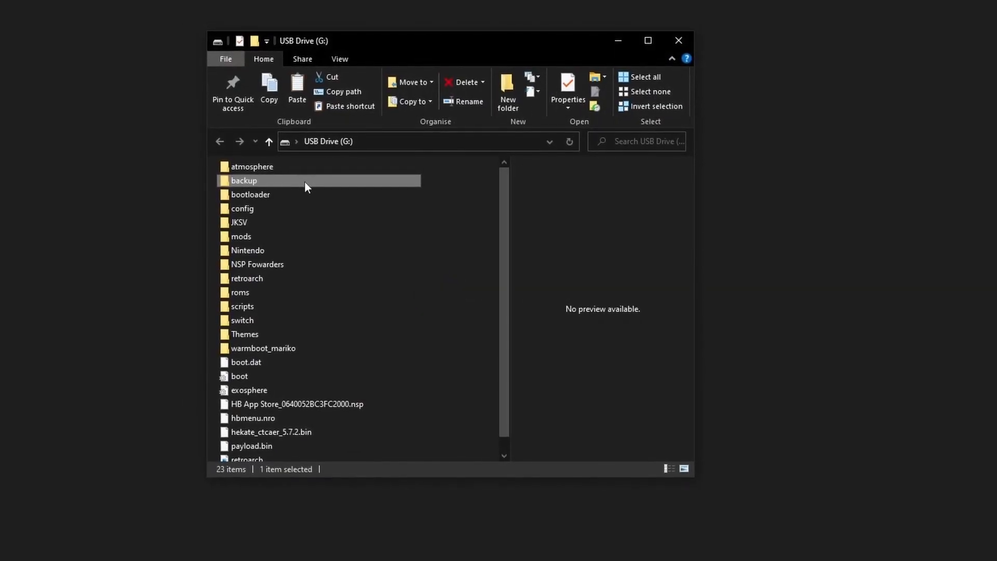
mouse_move(274, 187)
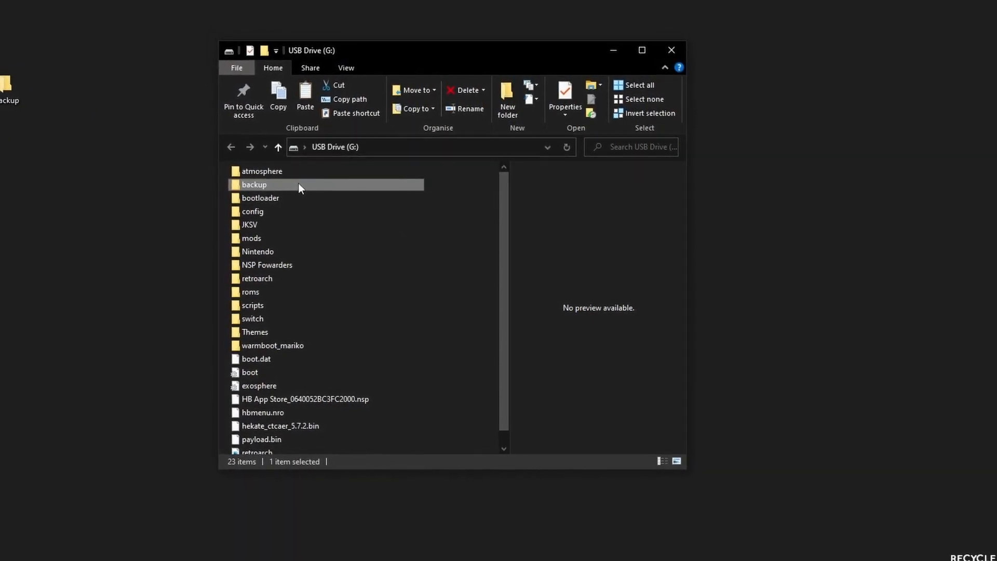
- Permanently delete the backup folder from USB Drive (G:), confirming the Delete Folder prompt
click(463, 92)
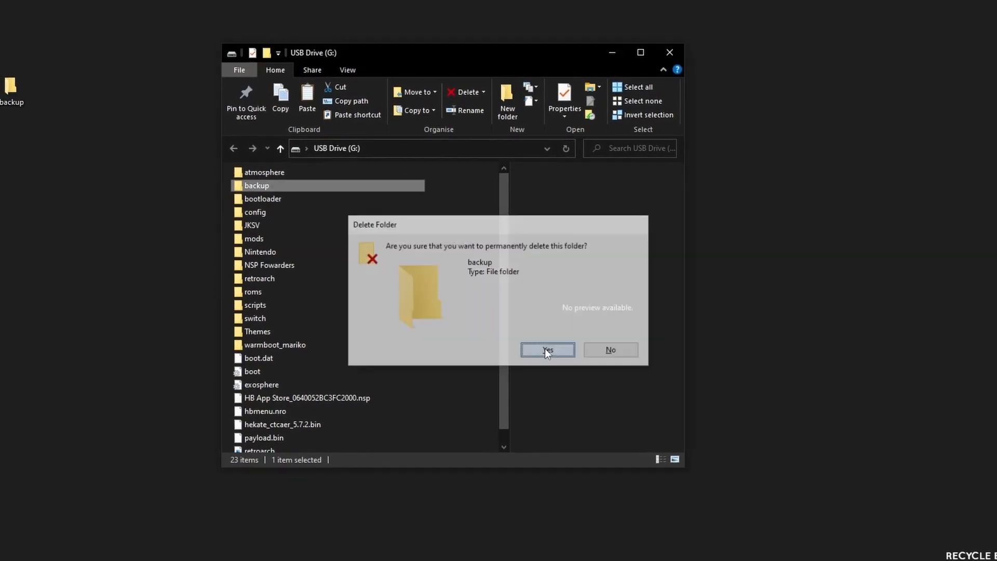
click(548, 349)
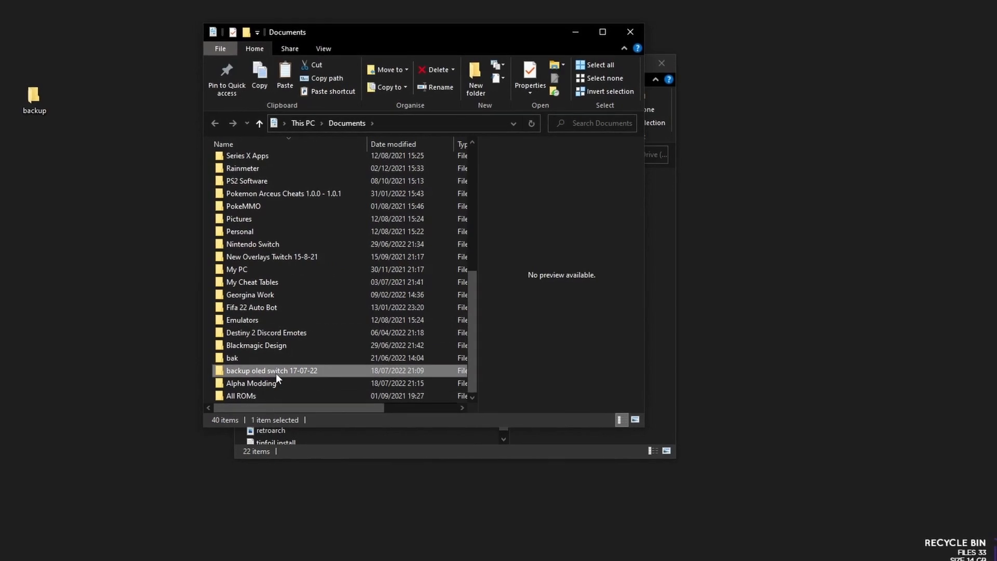
- Move the desktop backup folder into backup oled switch 17-07-22, replacing same-named files
double_click(272, 369)
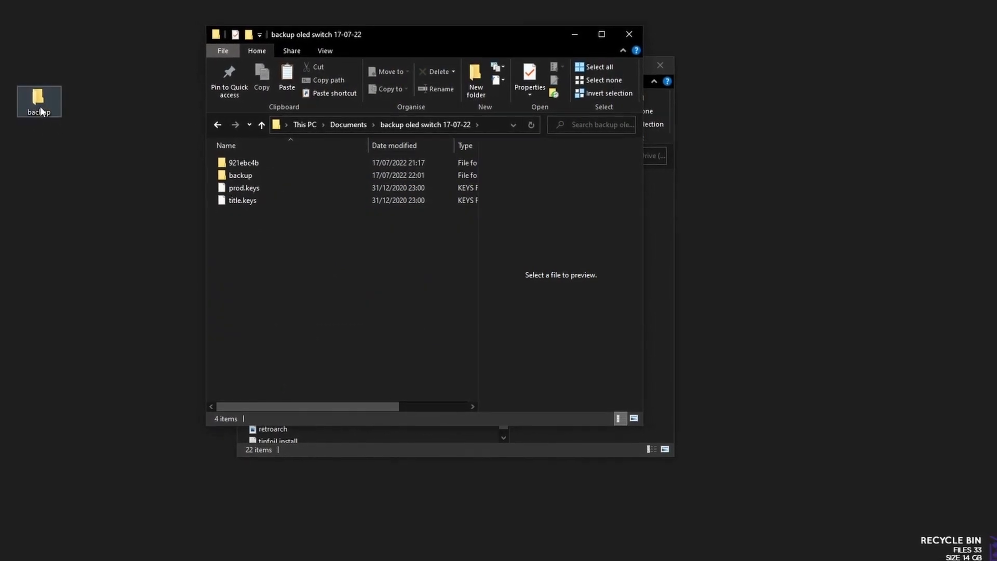
drag(39, 100, 149, 215)
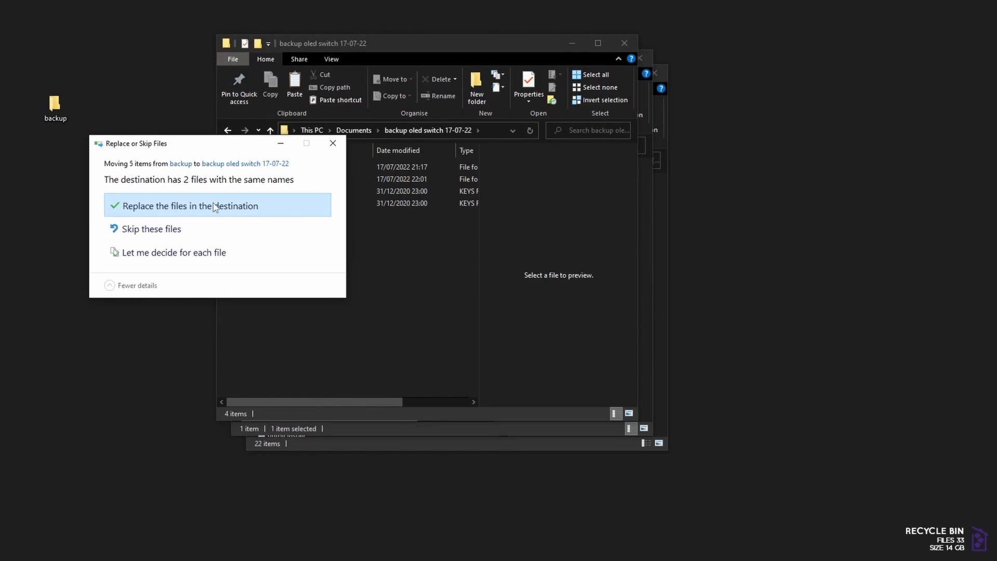
click(187, 206)
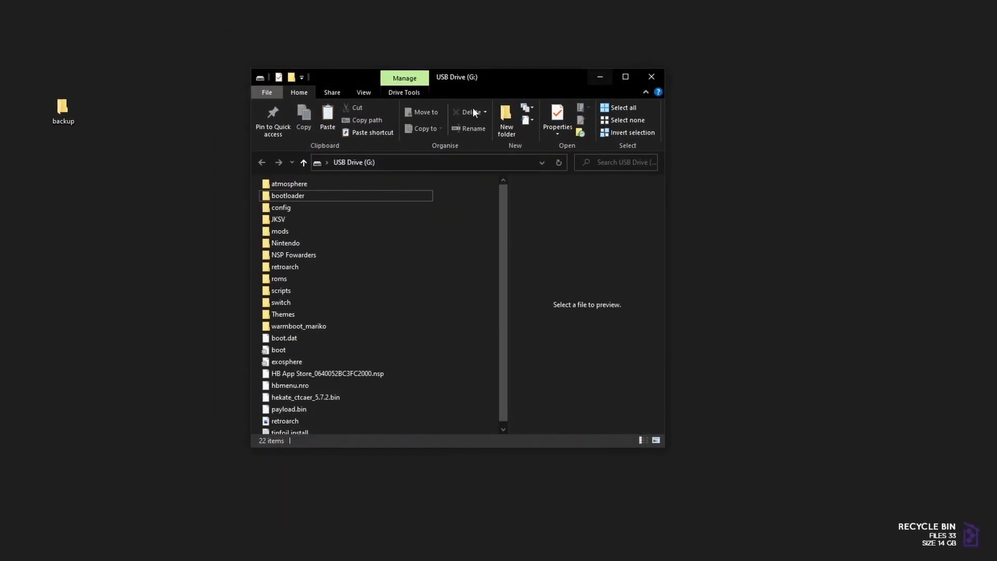
click(651, 76)
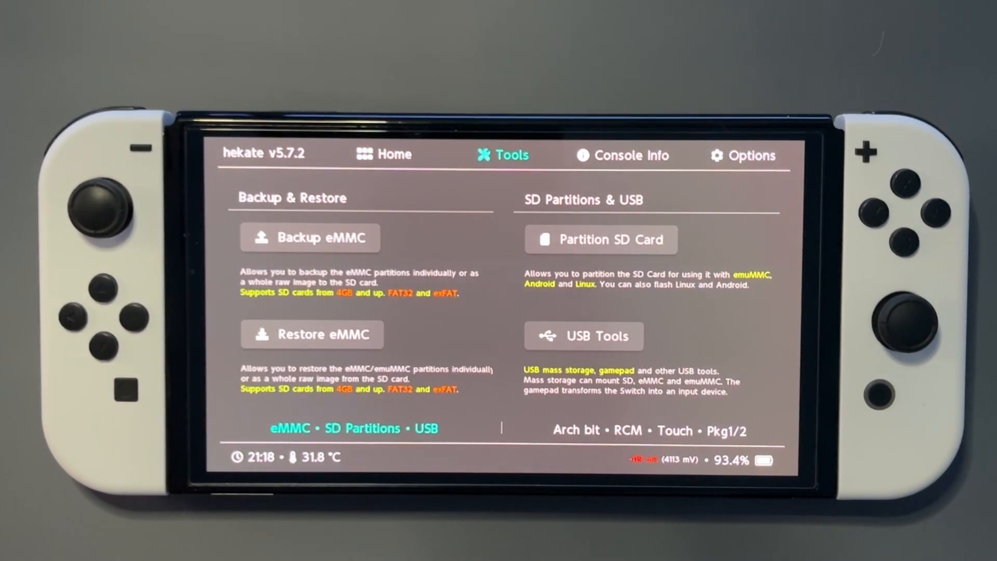
- Start the eMMC RAW GPP backup from hekate's Backup eMMC options
click(310, 237)
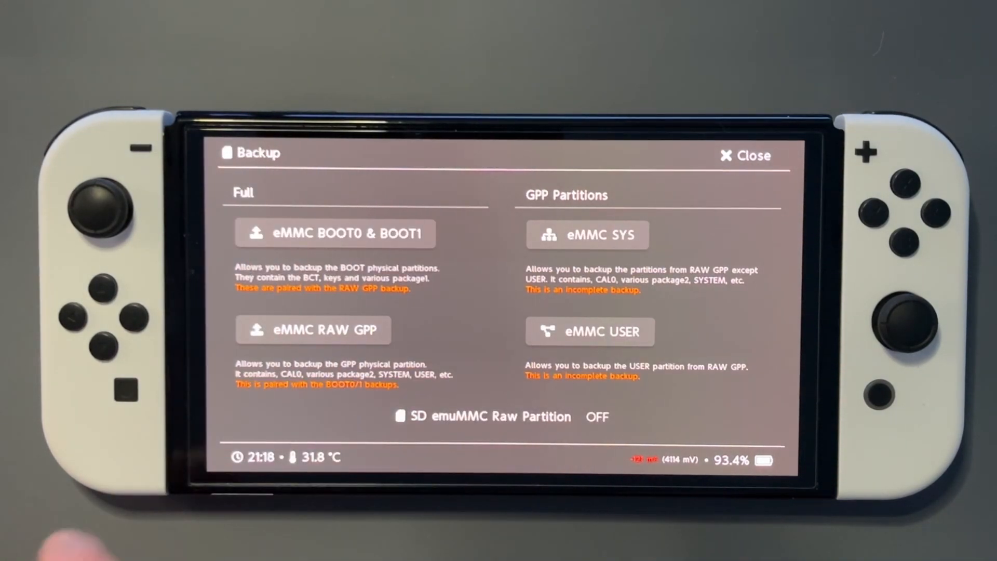
click(312, 330)
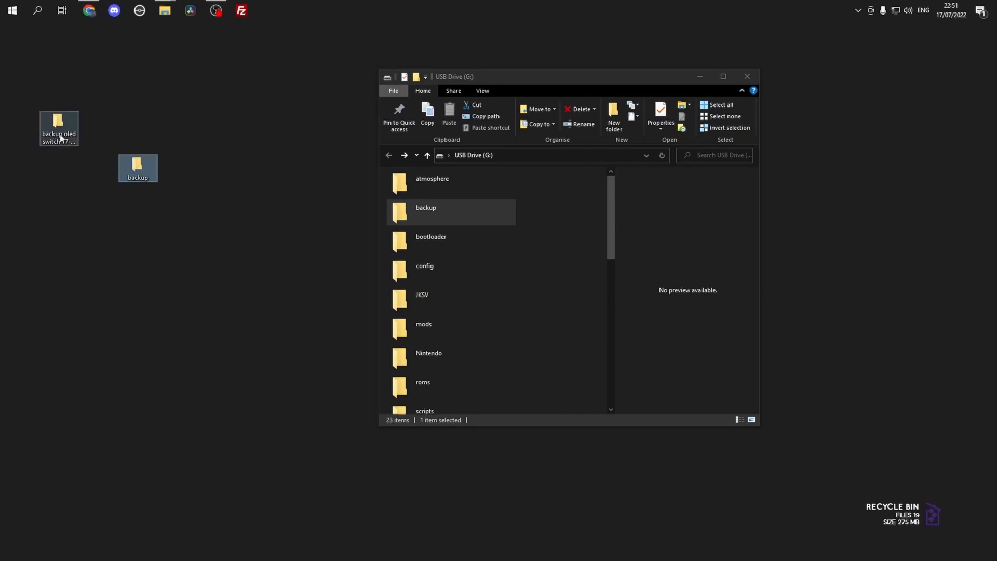
- Check BOOT0/BOOT1 in the 921ebc4b folder, then move the desktop backup folder into backup oled switch 17-07-22
double_click(57, 114)
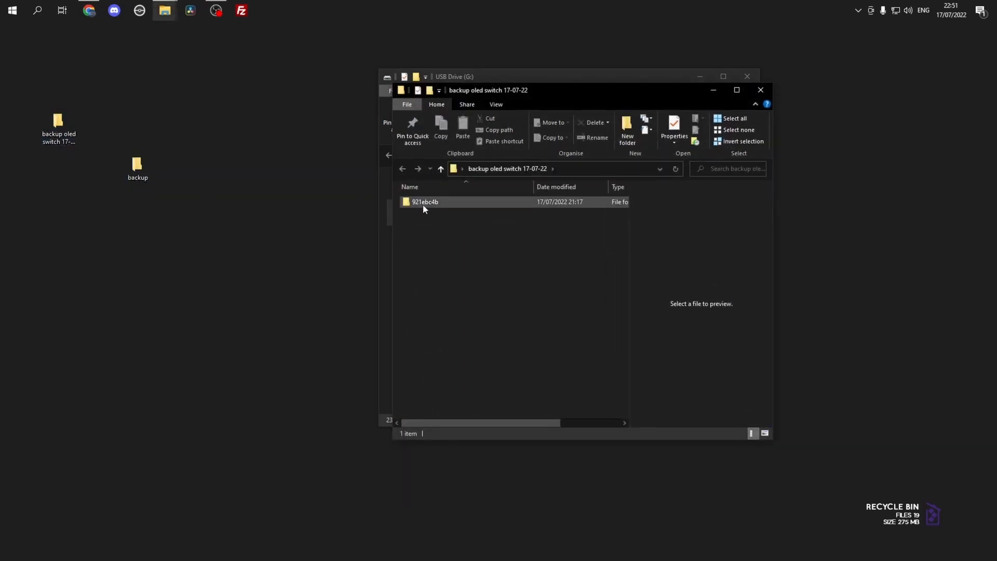
double_click(424, 202)
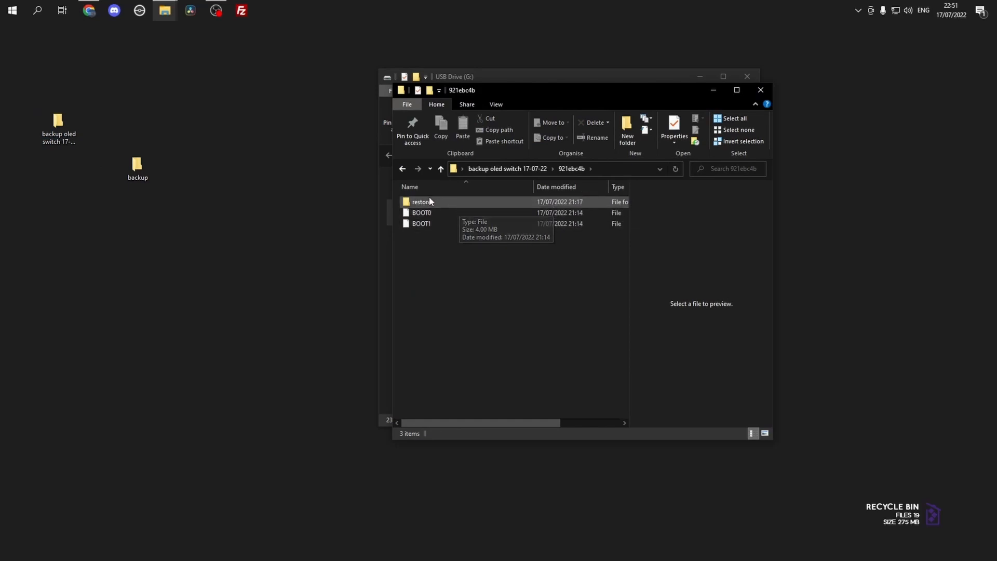
click(403, 169)
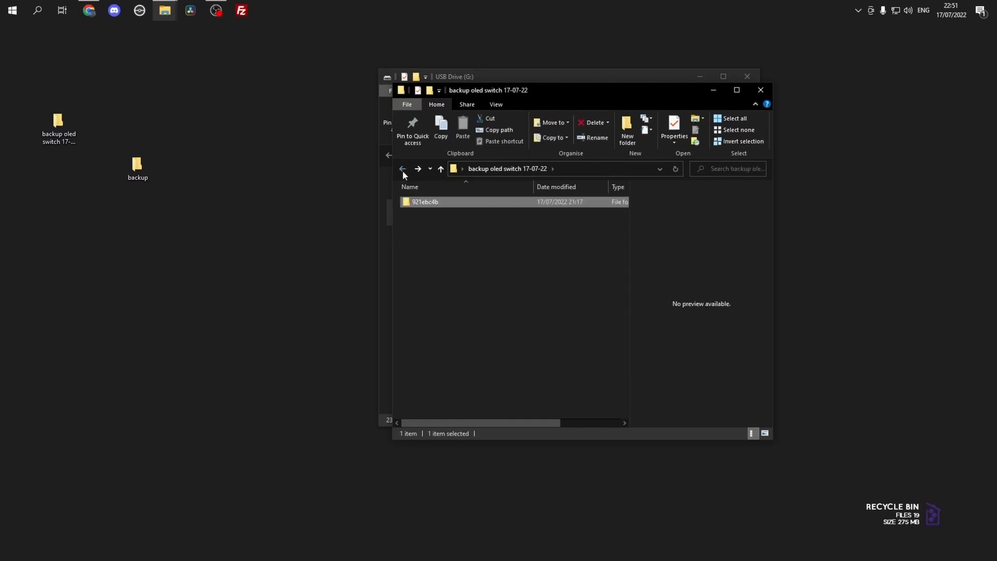
mouse_move(760, 90)
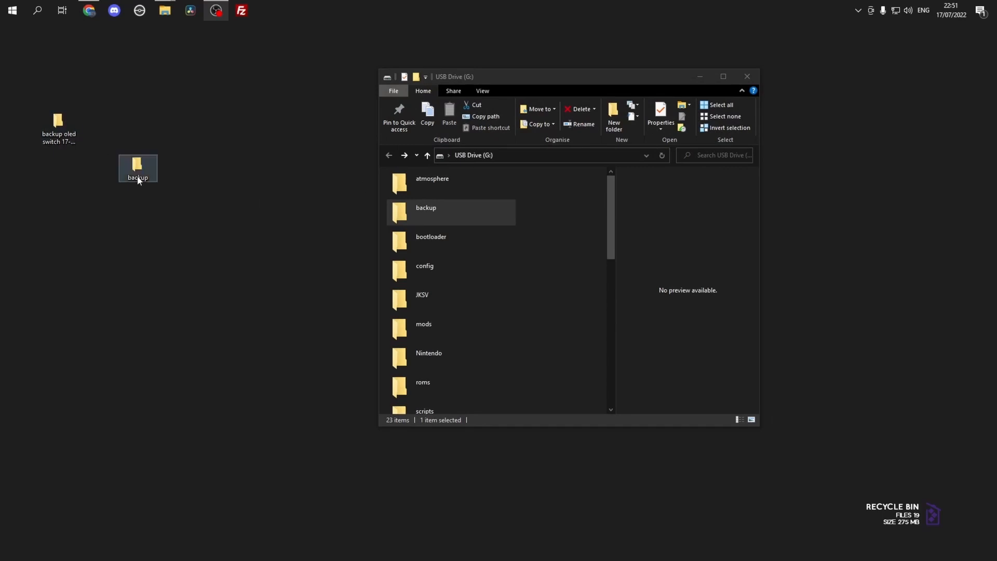
drag(138, 168, 58, 126)
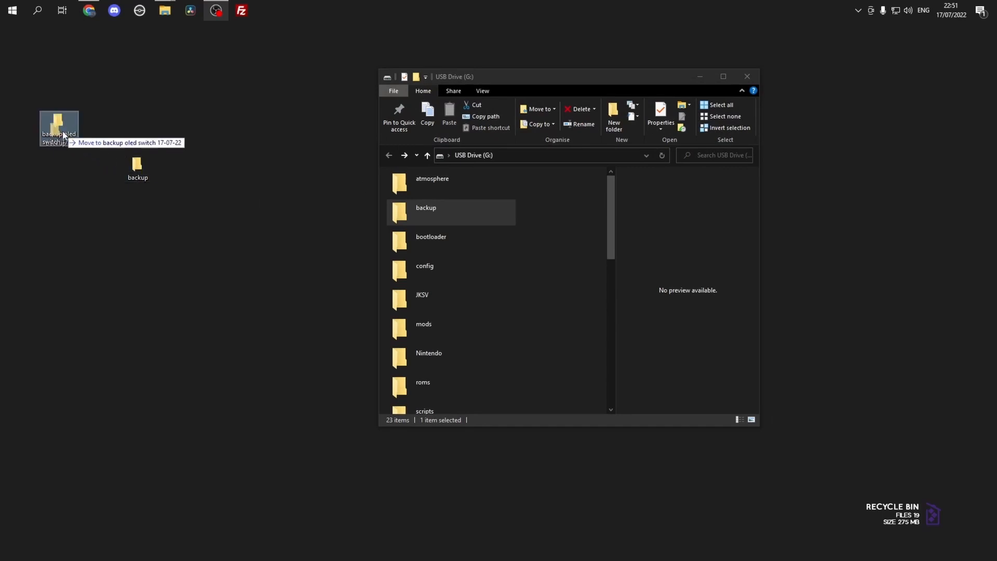